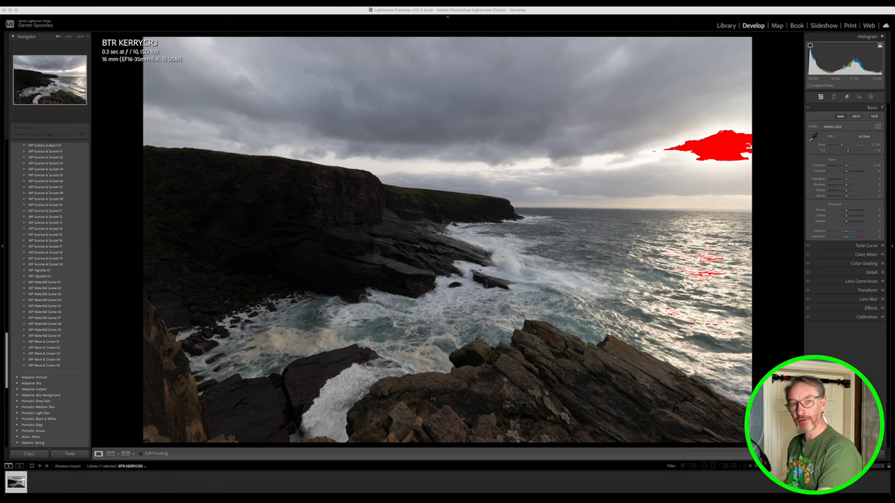
mouse_move(462, 275)
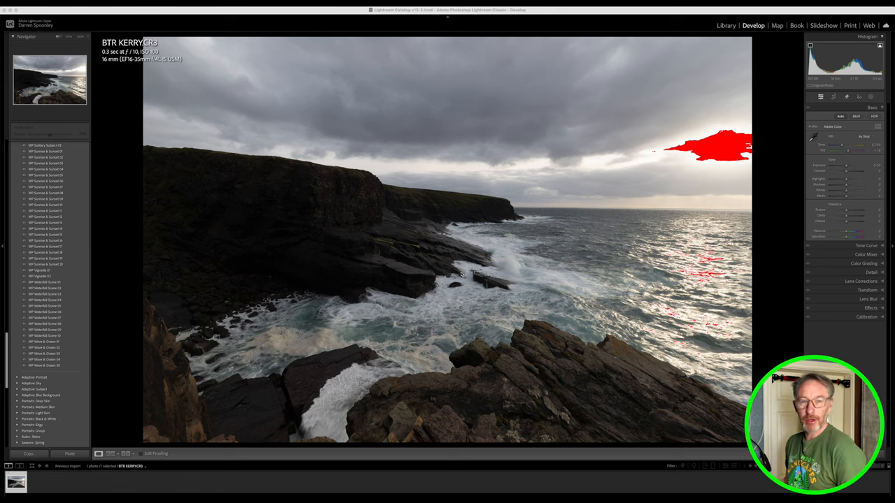
mouse_move(486, 283)
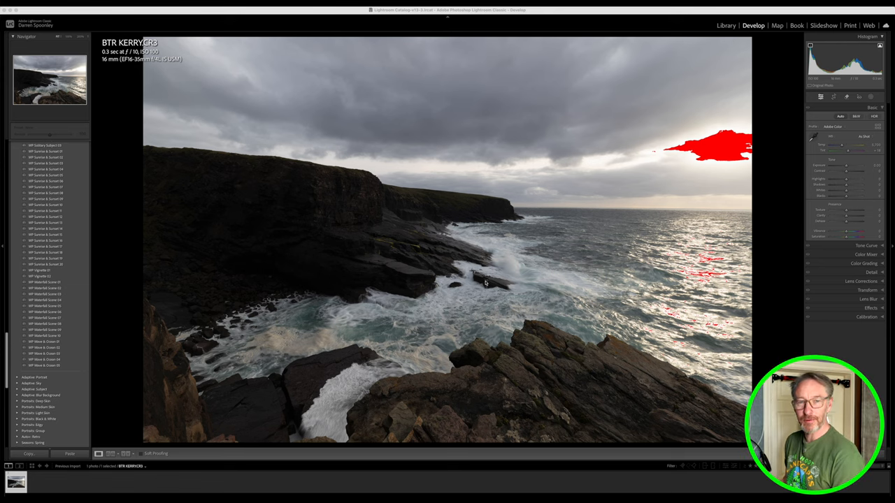
mouse_move(376, 344)
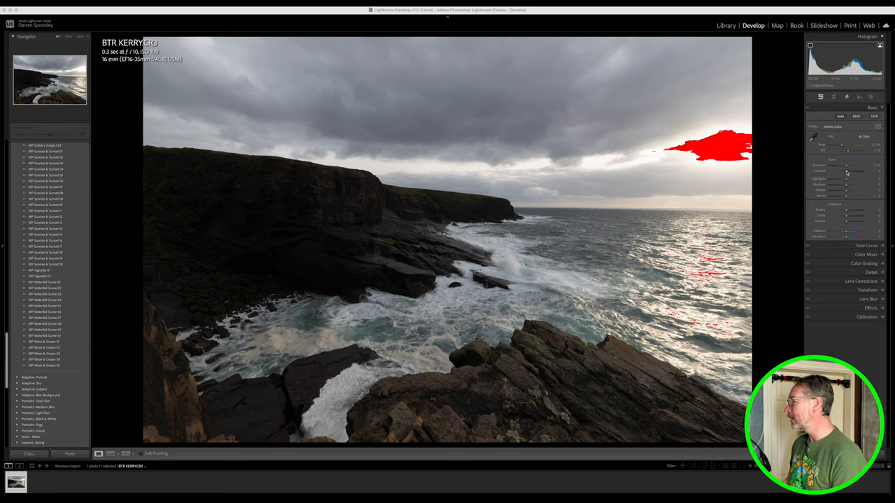
- Adjust a Basic panel slider, then scroll to inspect the cliffs and surf closely
left_click_drag(853, 166, 835, 166)
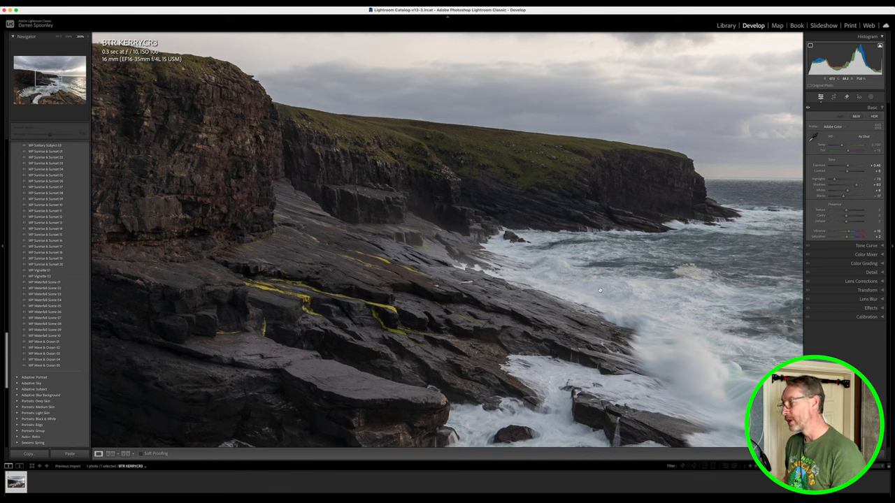
mouse_move(276, 246)
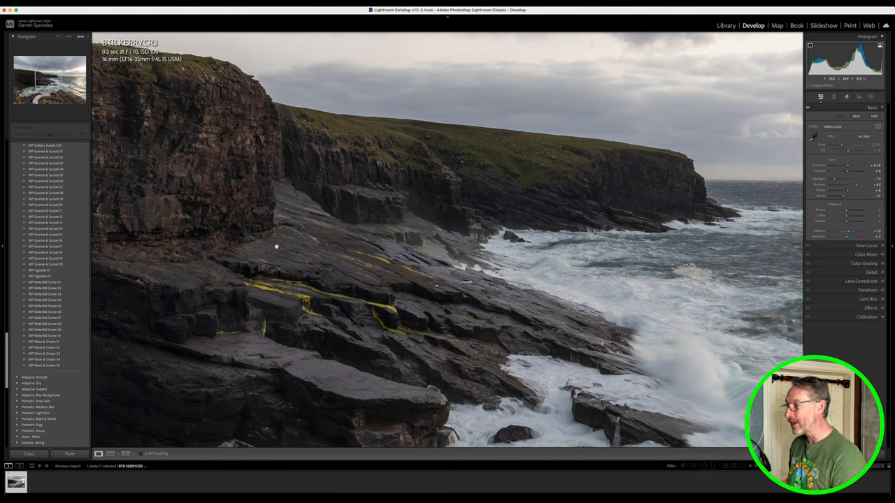
mouse_move(346, 306)
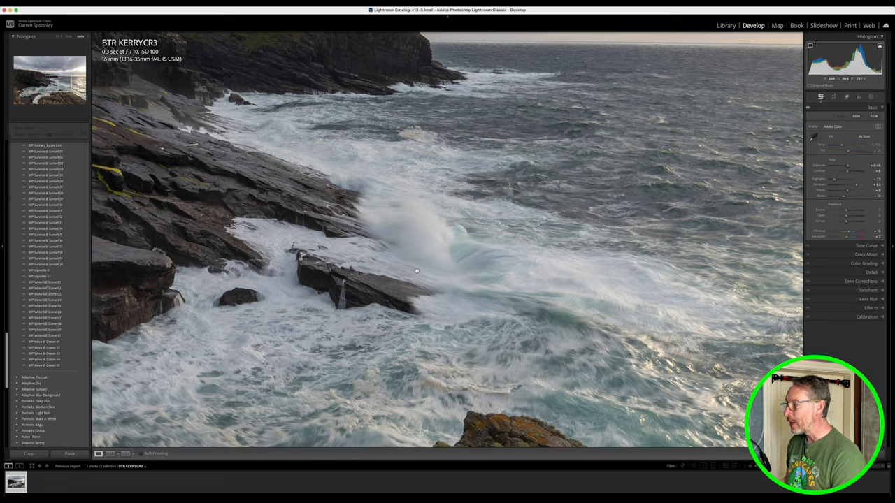
mouse_move(188, 191)
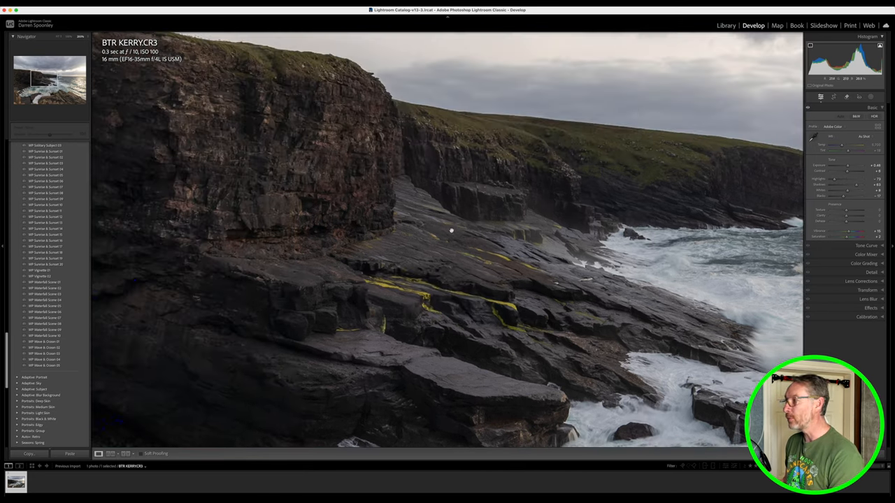
mouse_move(341, 291)
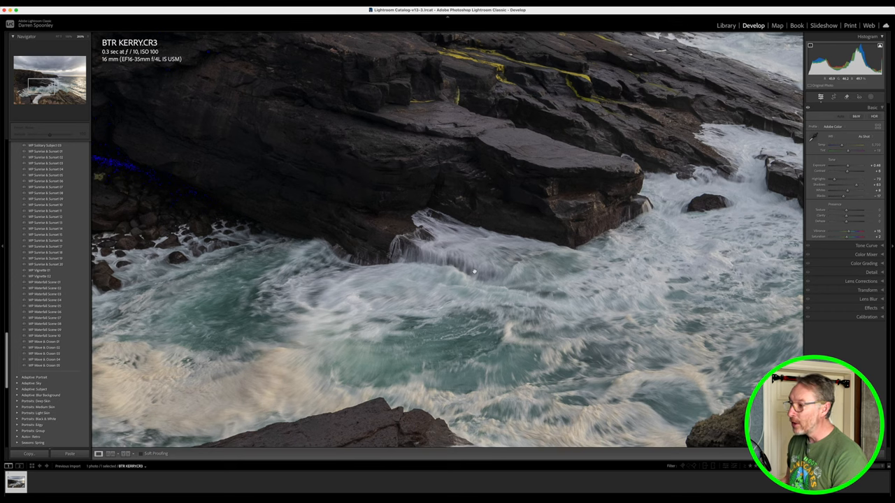
mouse_move(425, 267)
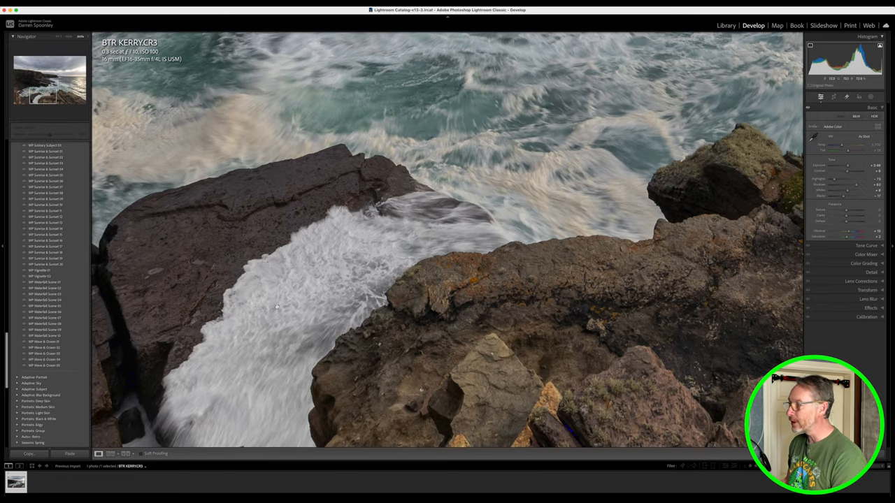
scroll("down", 3)
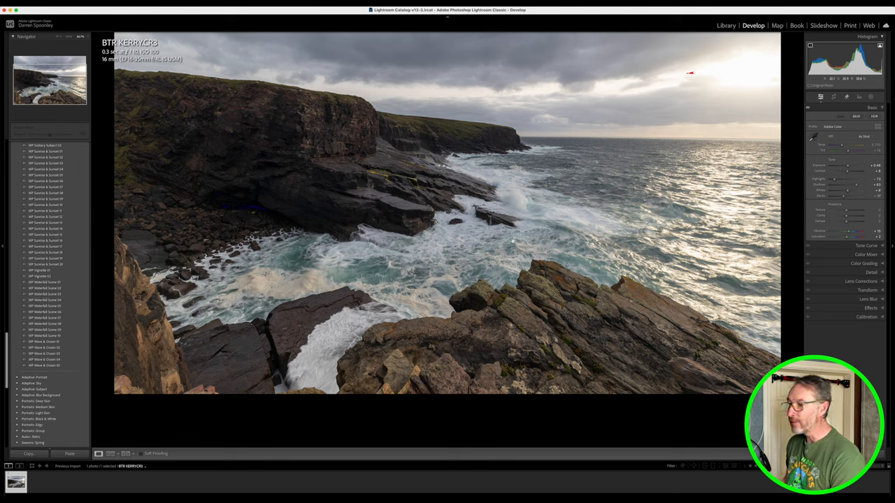
mouse_move(646, 154)
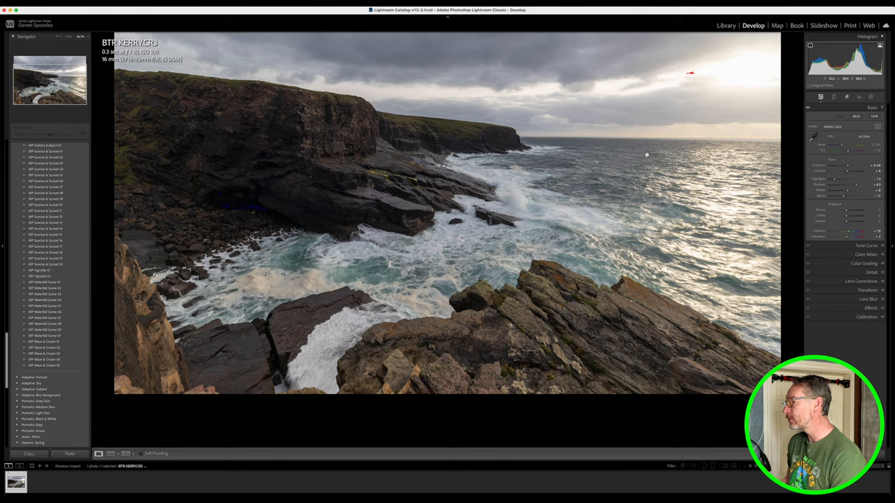
mouse_move(719, 99)
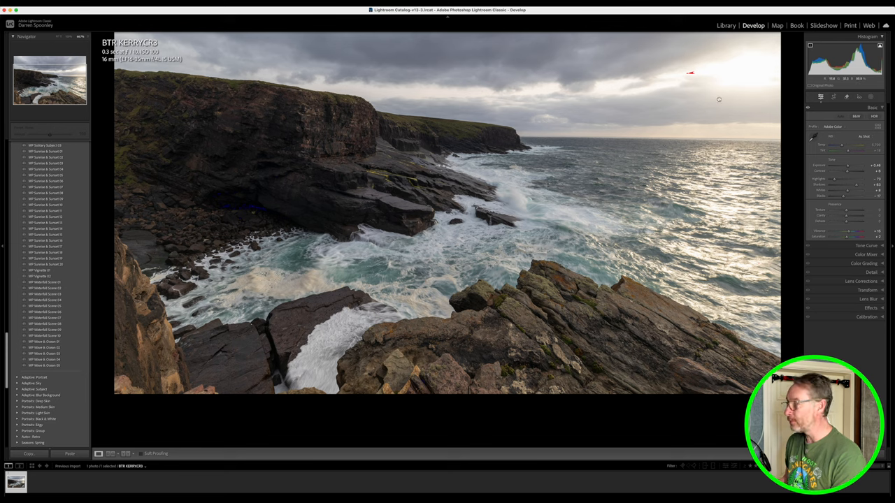
mouse_move(740, 91)
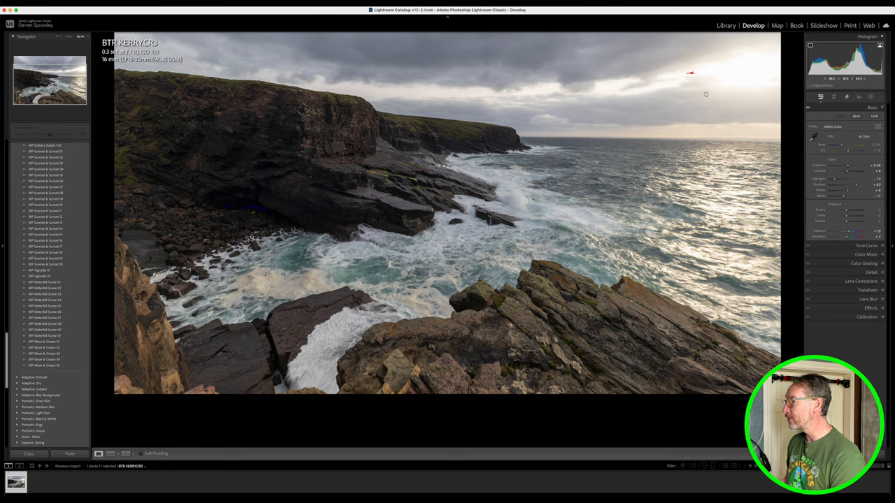
mouse_move(432, 207)
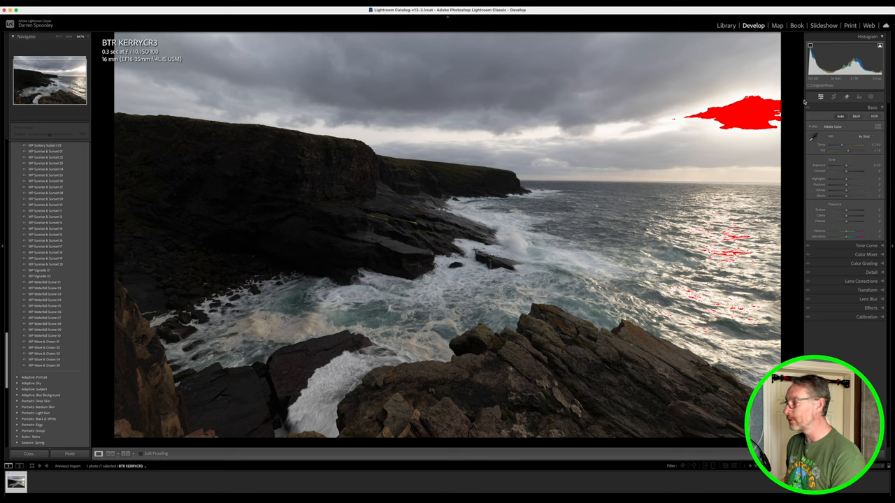
- Open the Crop & Straighten tool on the reset seascape
left_click(833, 96)
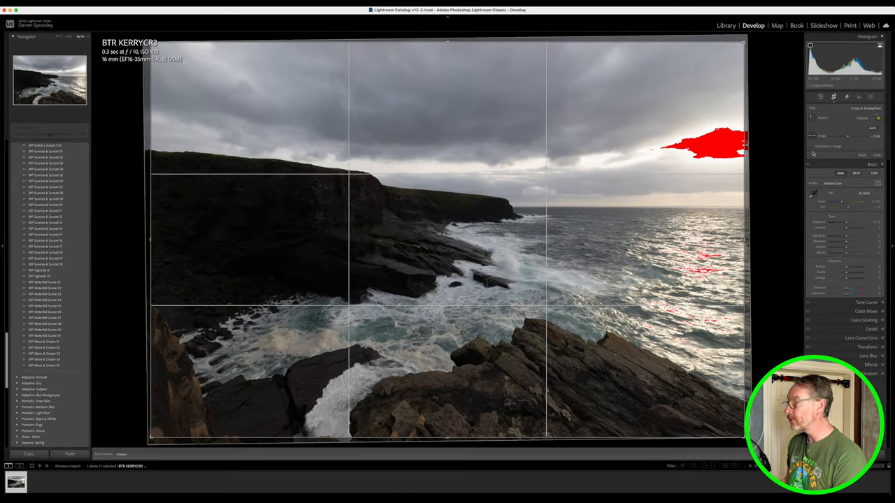
- Open the crop Aspect options to pick a 16 x 9 ratio
left_click(877, 117)
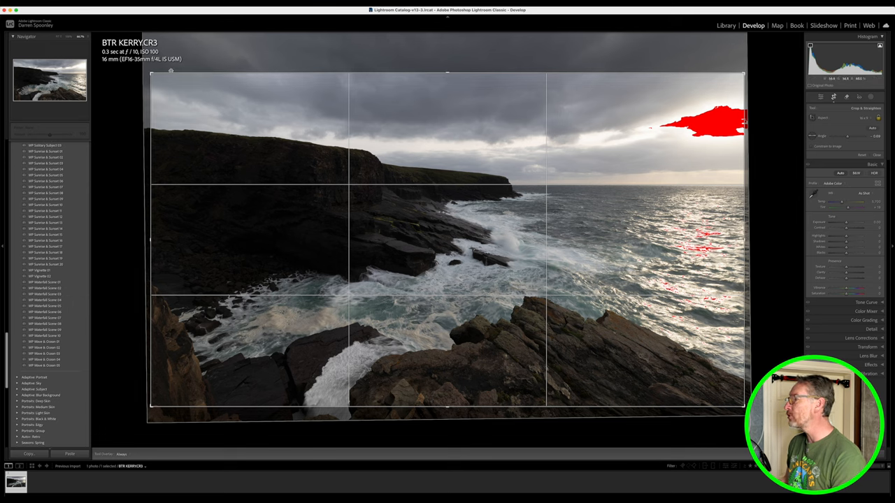
mouse_move(496, 154)
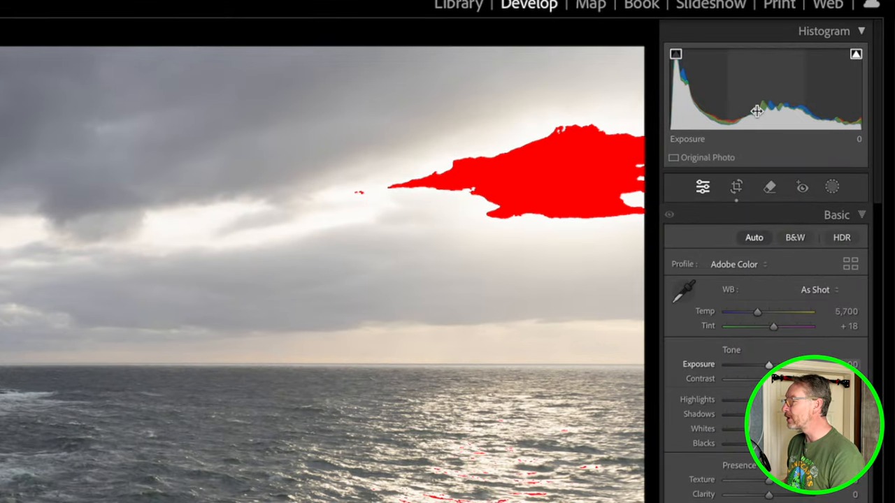
mouse_move(690, 98)
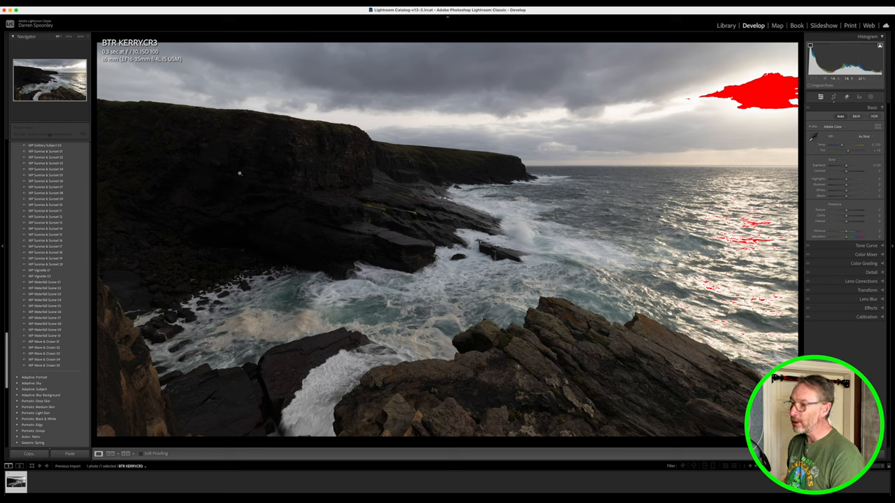
mouse_move(709, 136)
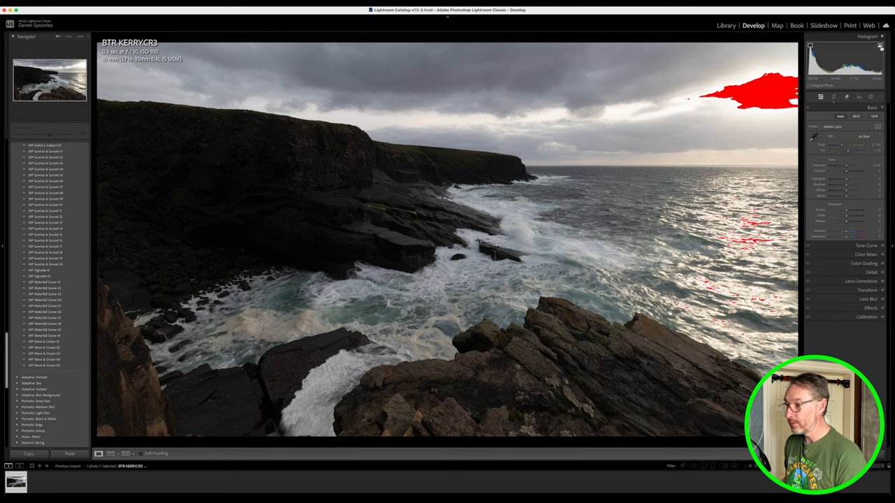
mouse_move(859, 177)
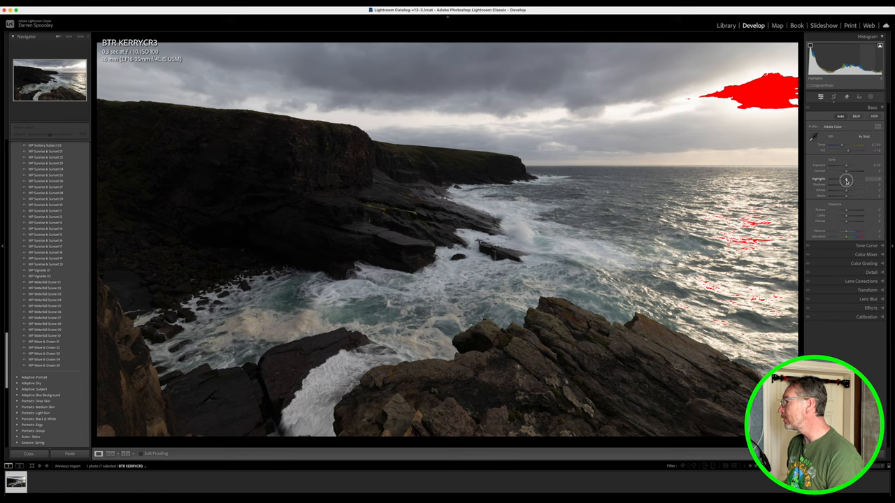
- Pull Highlights down to recover the sky, lift Shadows, then lower Highlights further
left_click_drag(847, 181, 840, 180)
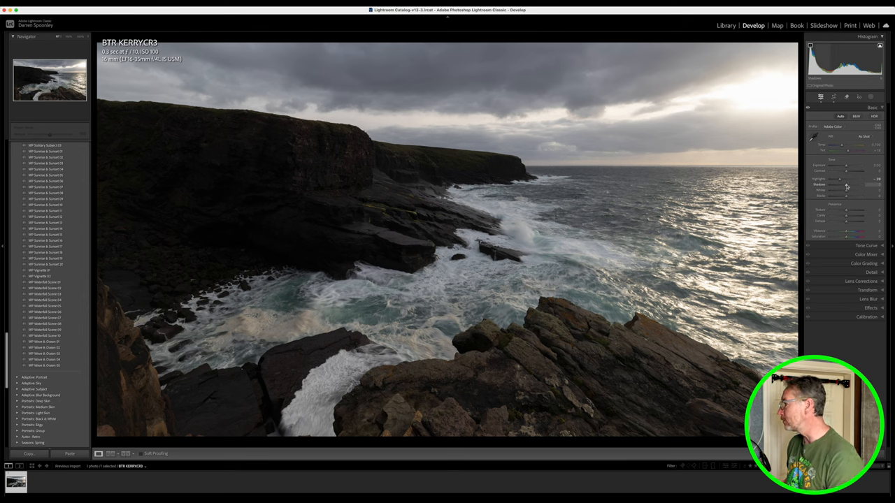
left_click_drag(842, 184, 862, 184)
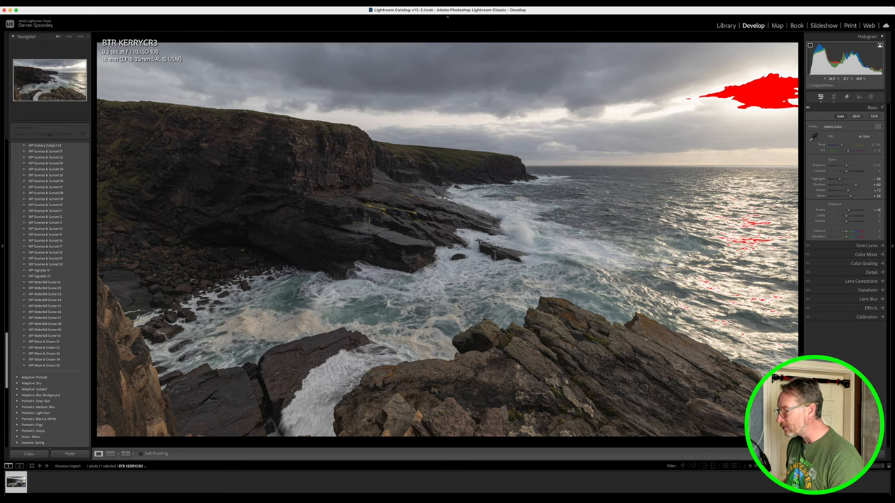
mouse_move(319, 209)
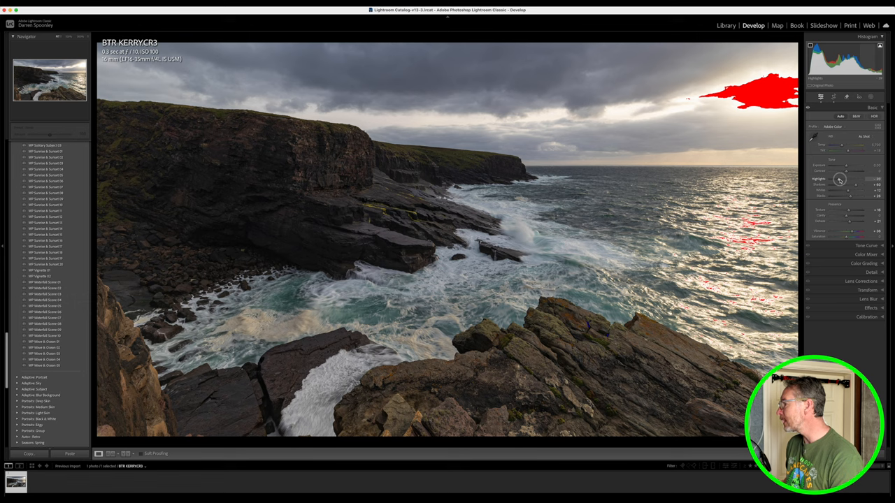
left_click_drag(846, 179, 836, 179)
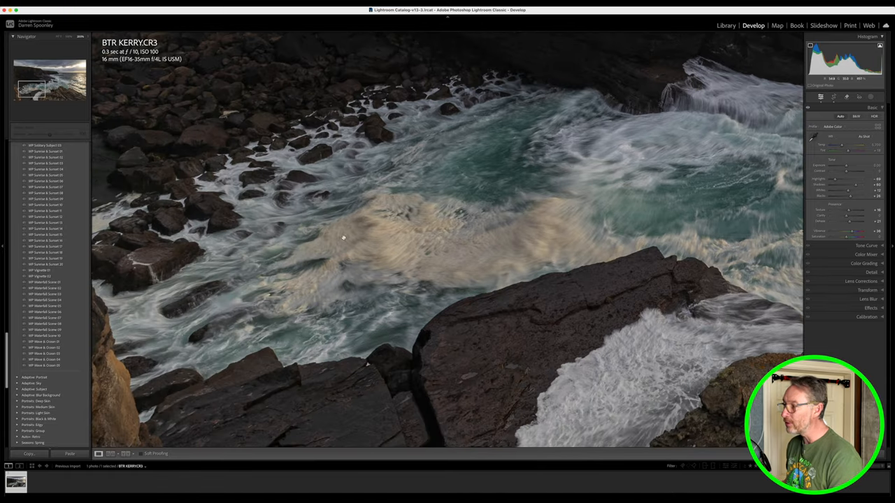
mouse_move(538, 210)
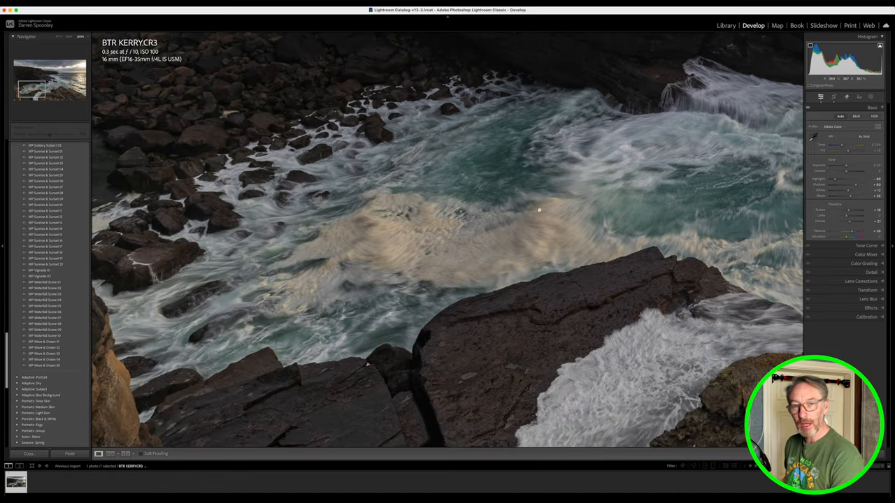
mouse_move(345, 251)
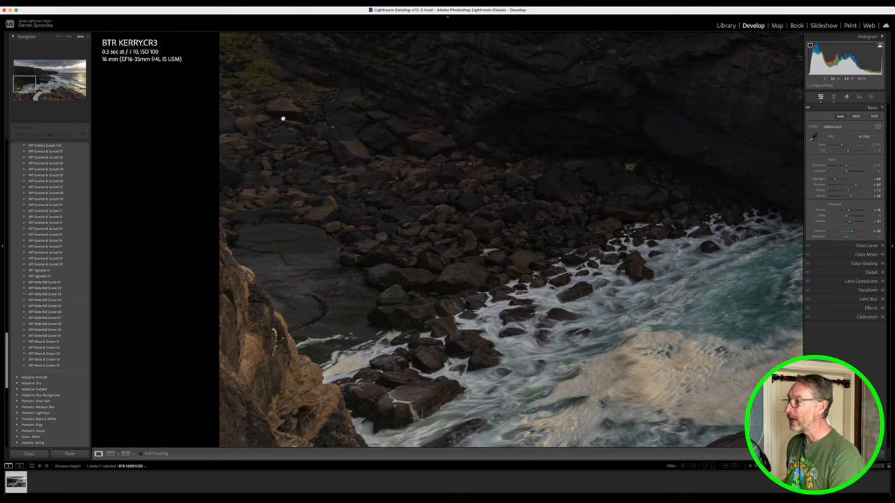
mouse_move(501, 258)
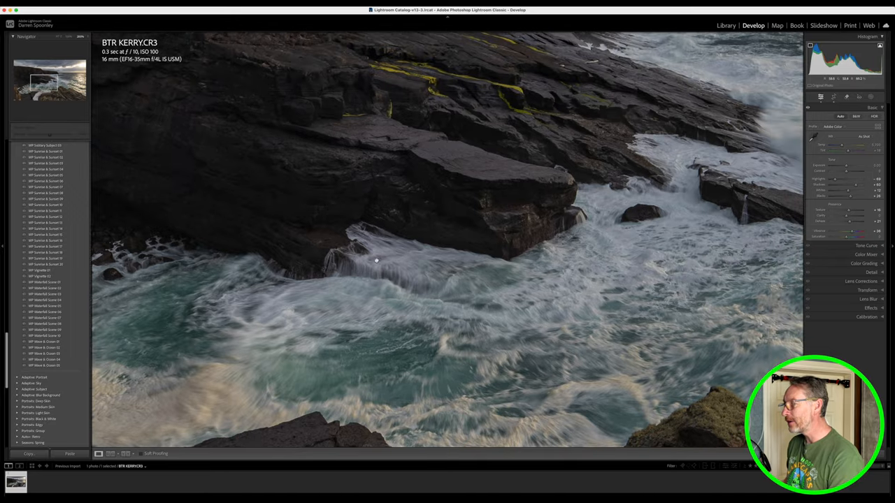
mouse_move(408, 249)
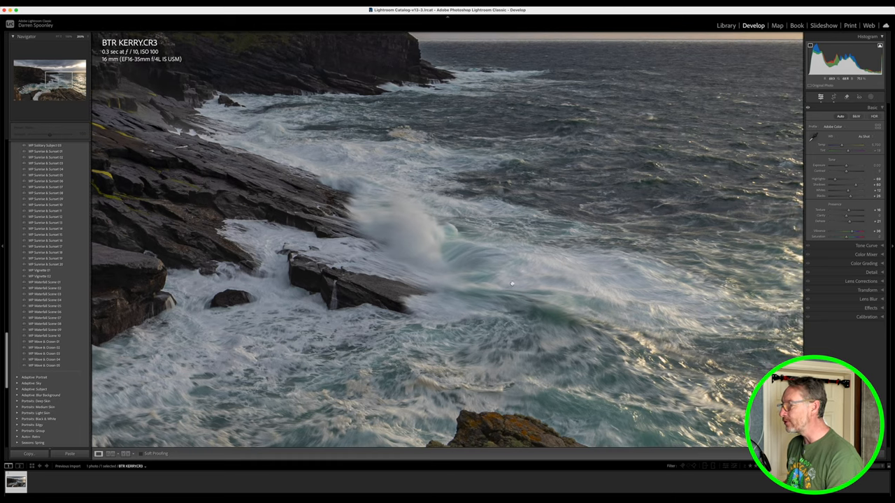
mouse_move(476, 258)
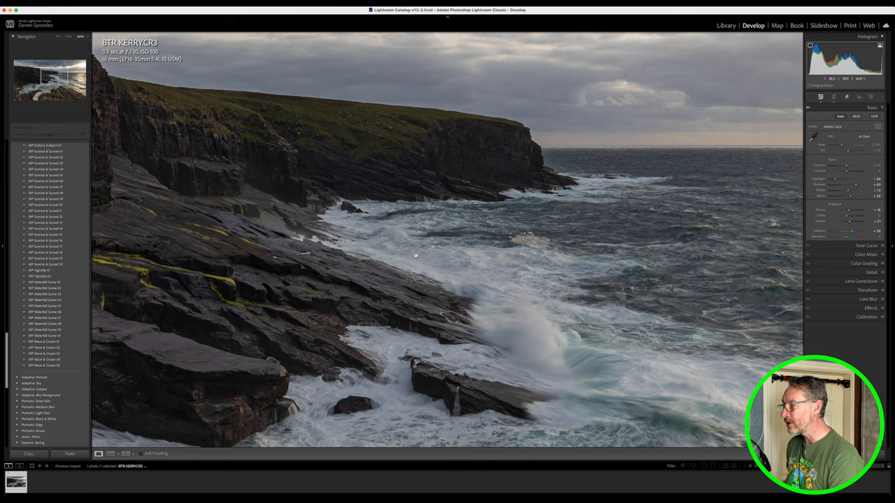
mouse_move(370, 253)
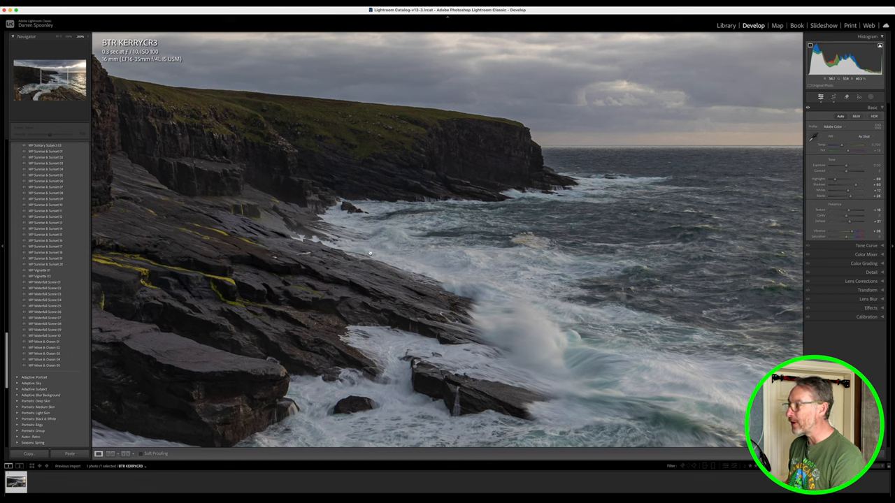
mouse_move(422, 210)
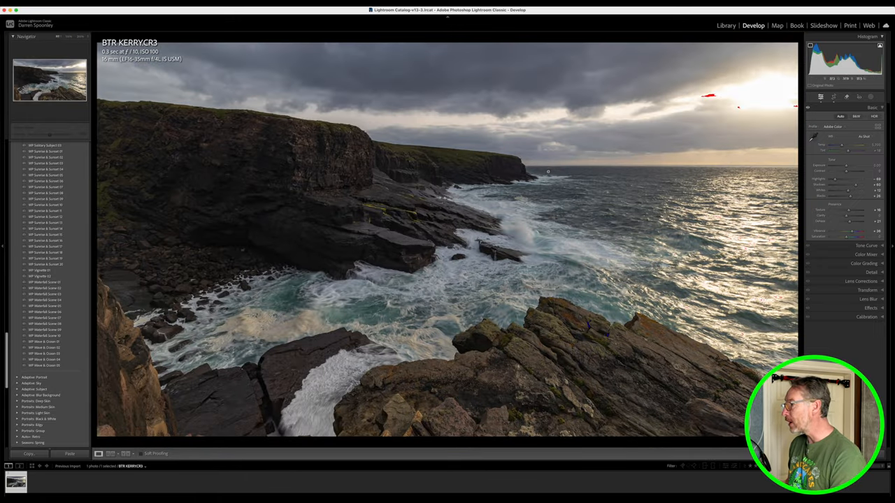
mouse_move(732, 111)
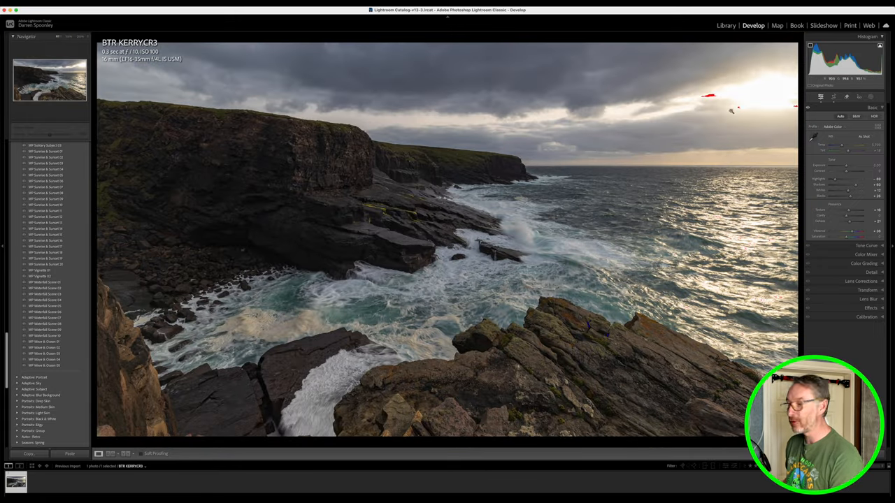
- Create a Select Sky mask intersected with Select Sky and lower its Exposure
left_click(871, 98)
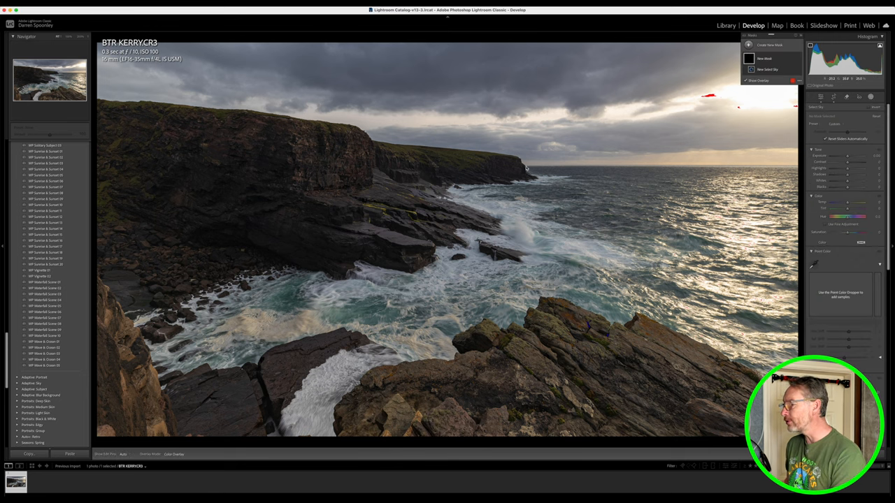
left_click(767, 69)
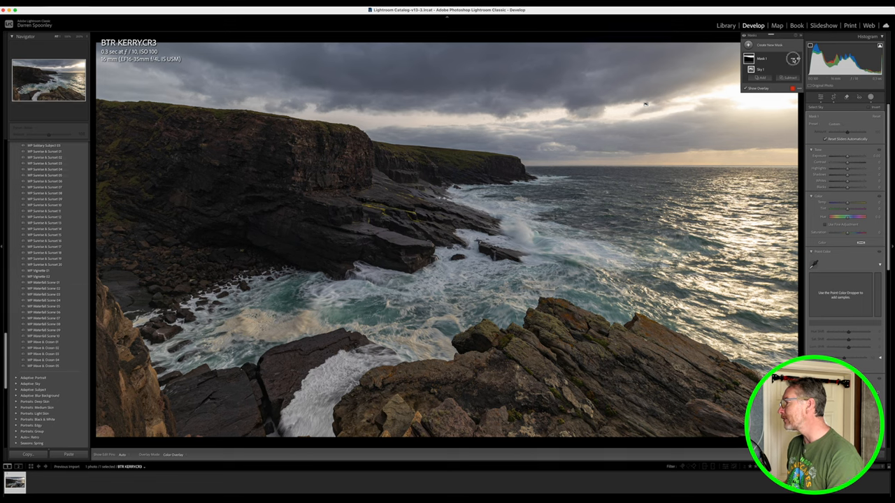
left_click(749, 78)
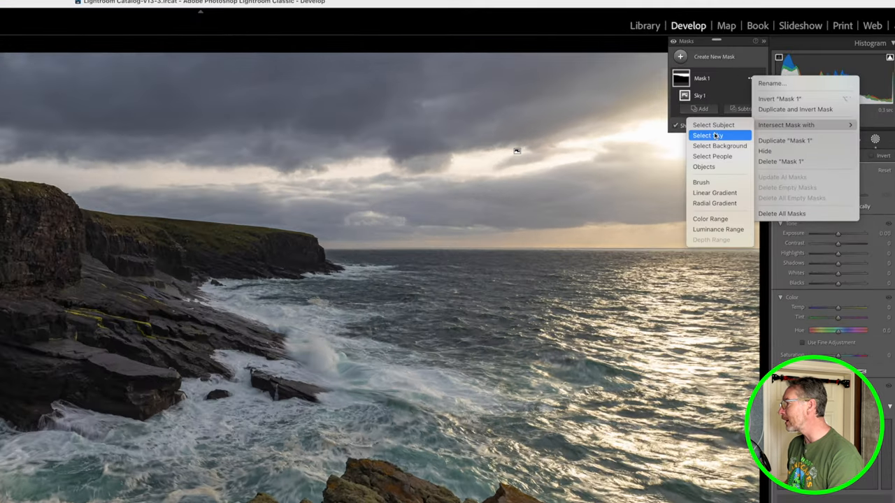
left_click(707, 134)
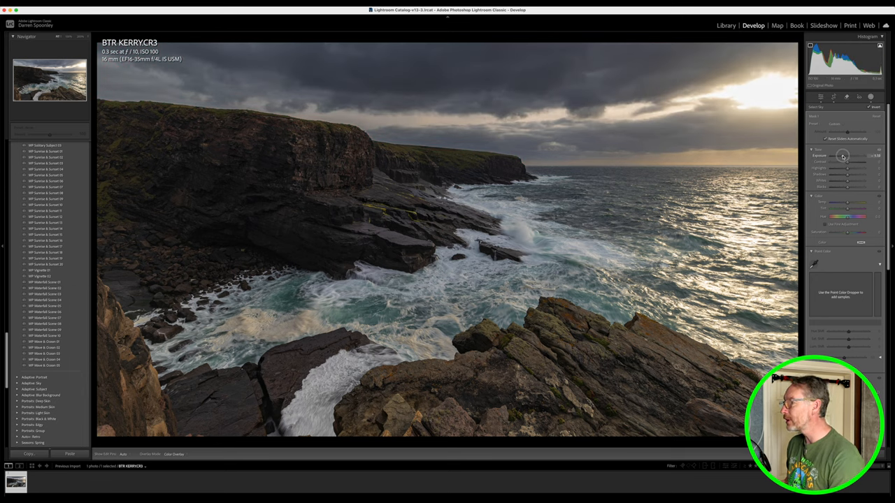
left_click_drag(845, 155, 849, 156)
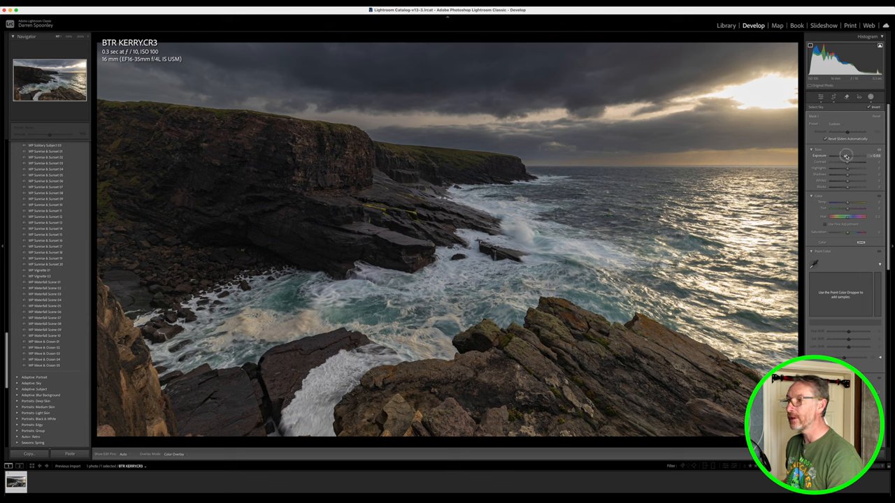
left_click_drag(856, 155, 842, 155)
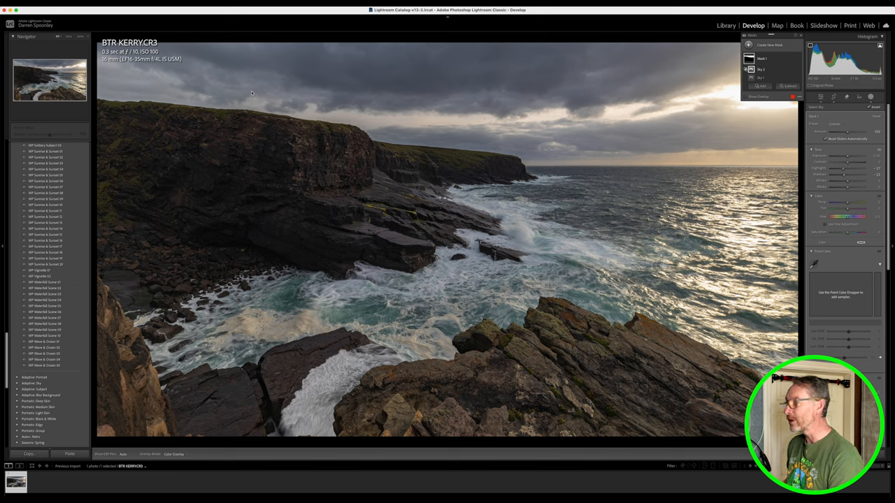
mouse_move(635, 152)
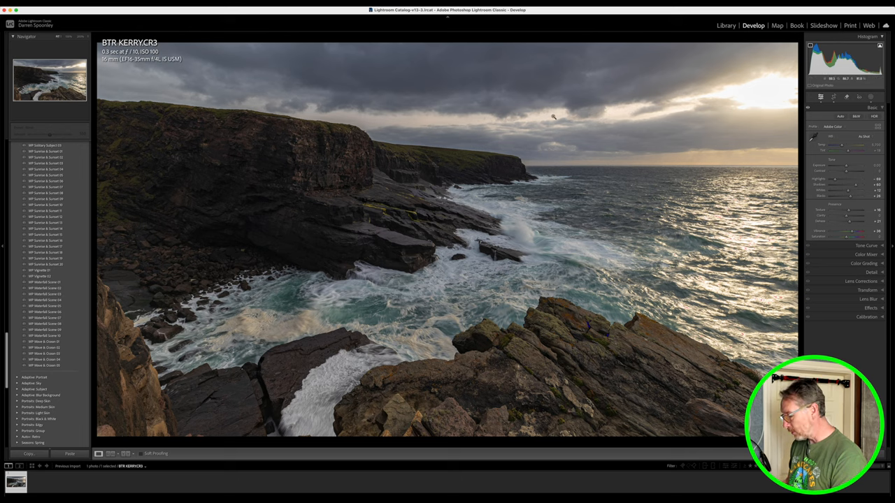
key("f")
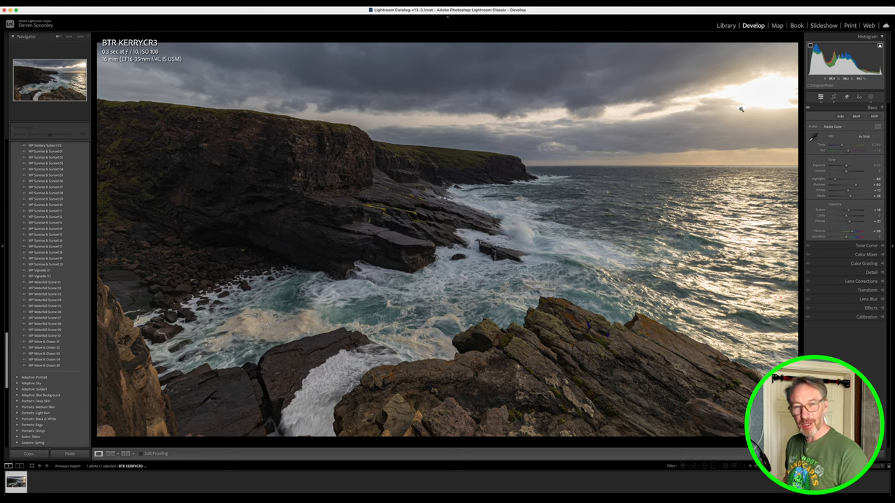
mouse_move(748, 105)
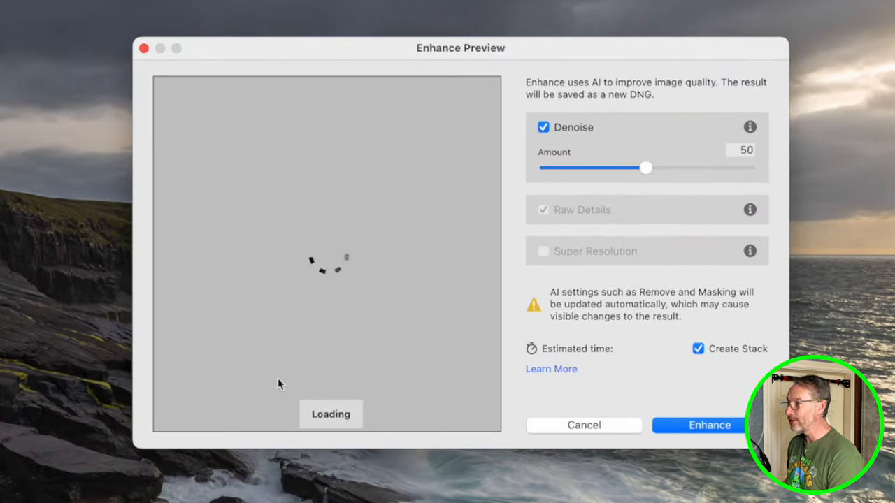
mouse_move(359, 383)
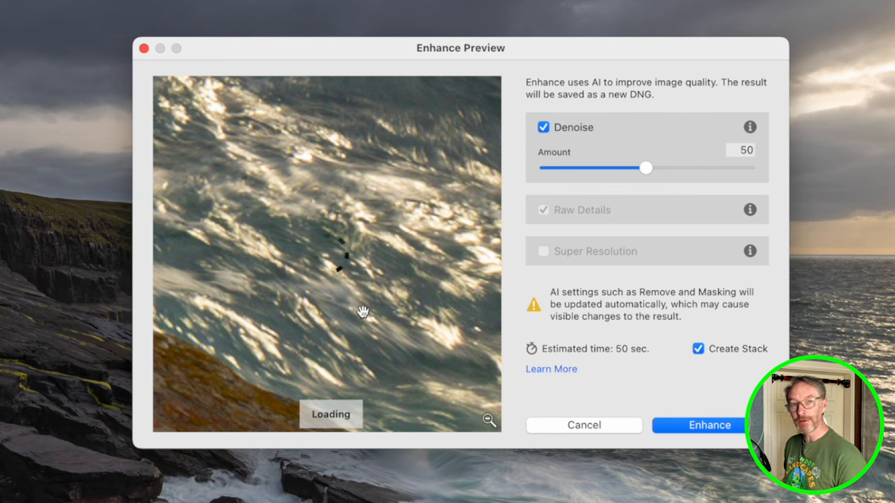
mouse_move(310, 314)
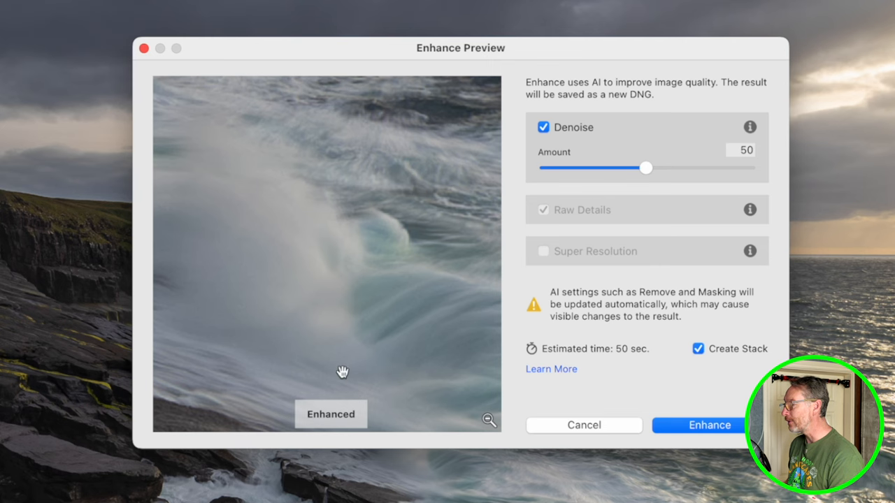
- Preview another area in the Denoise dialog, then run Enhance at amount 50
left_click(342, 367)
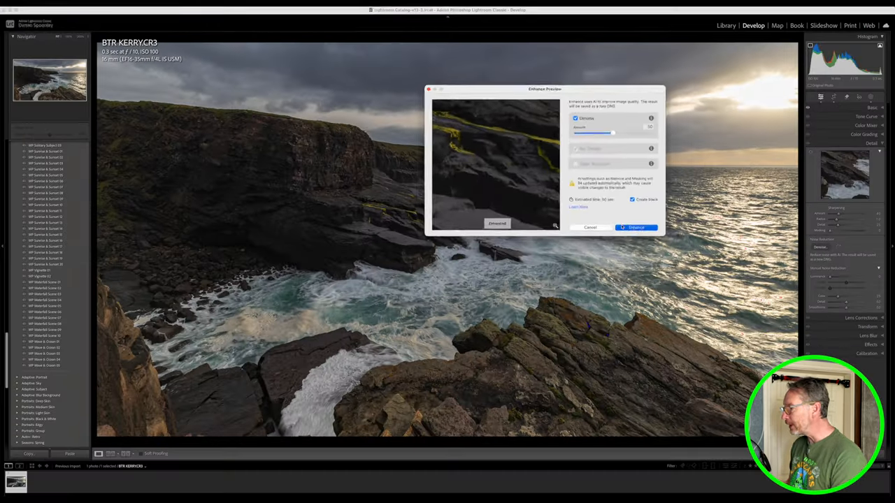
left_click(635, 228)
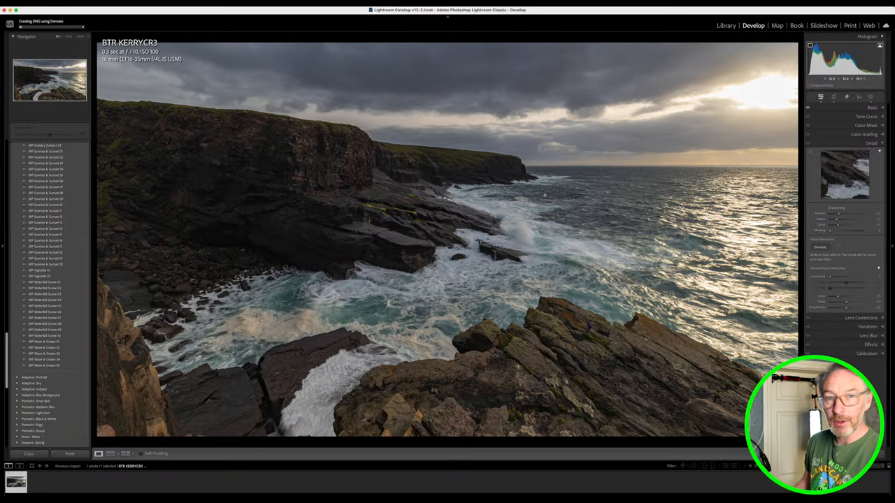